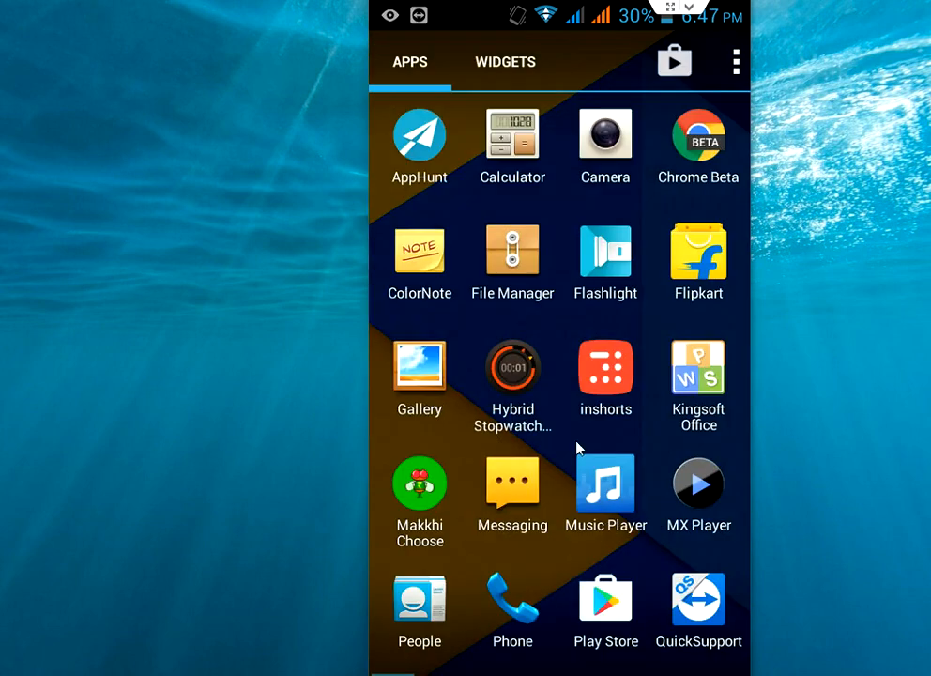
View the AppHunt store listing in Google Play, showing it already installed
left_click(419, 135)
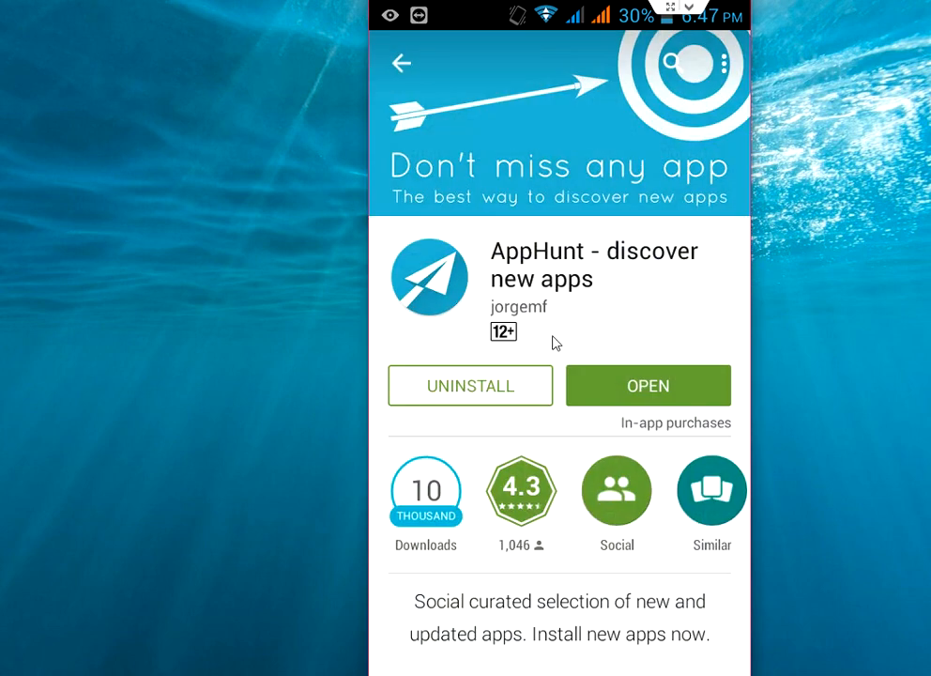
mouse_move(460, 272)
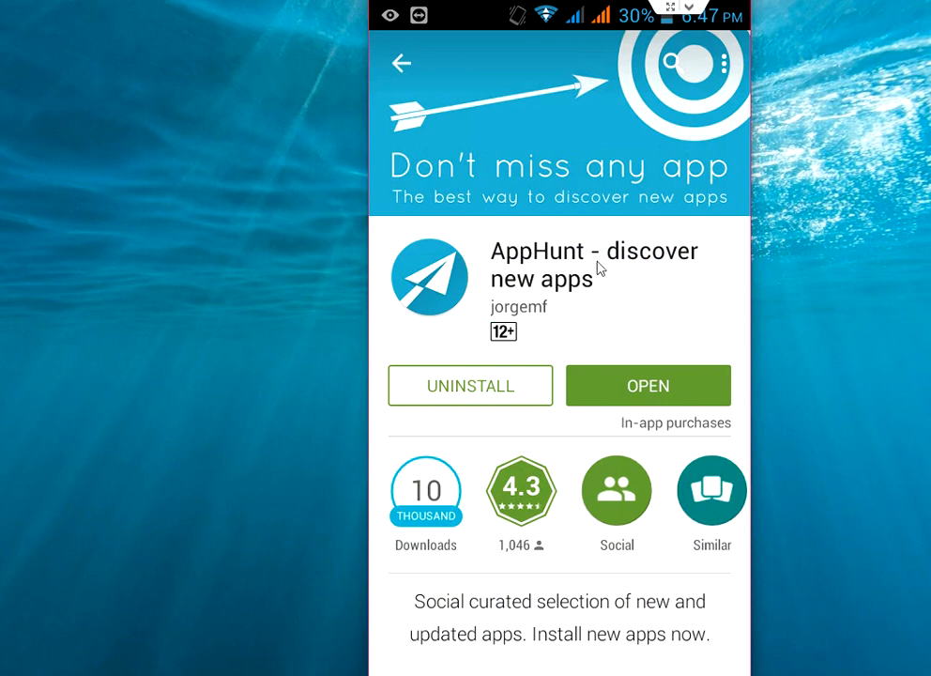
mouse_move(567, 281)
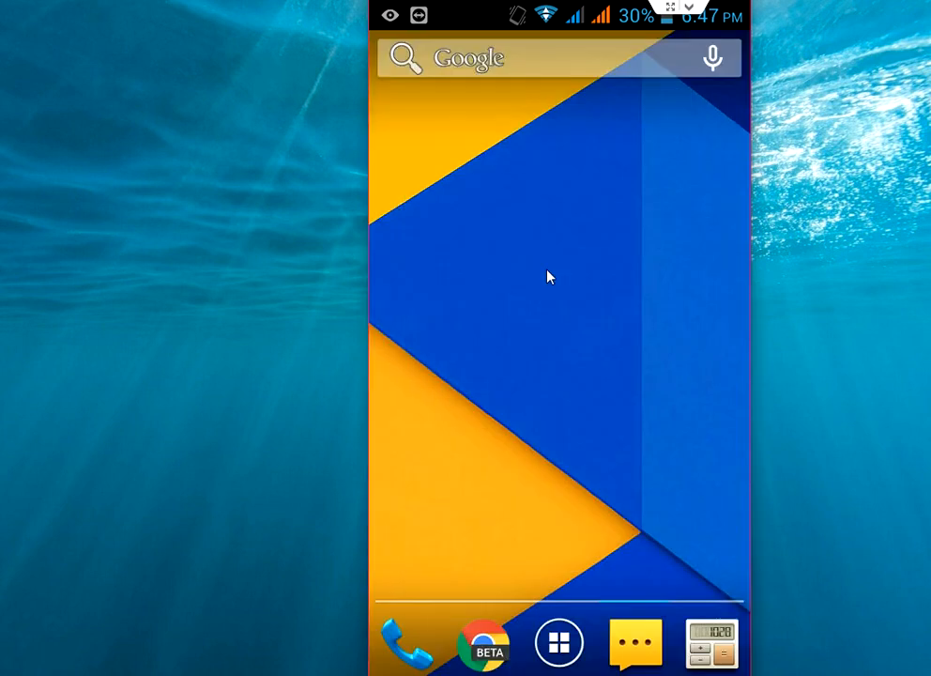
Launch AppHunt from the app drawer and scroll its trending feed (Wxllpaper, Unik for Zooper, Big Hunter)
left_click(560, 642)
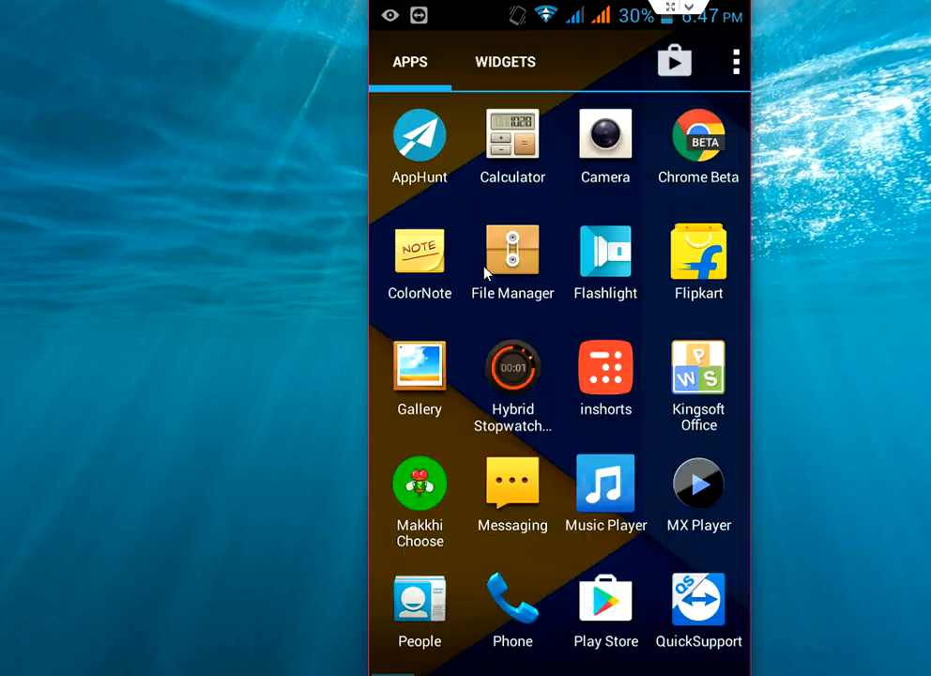
left_click(418, 135)
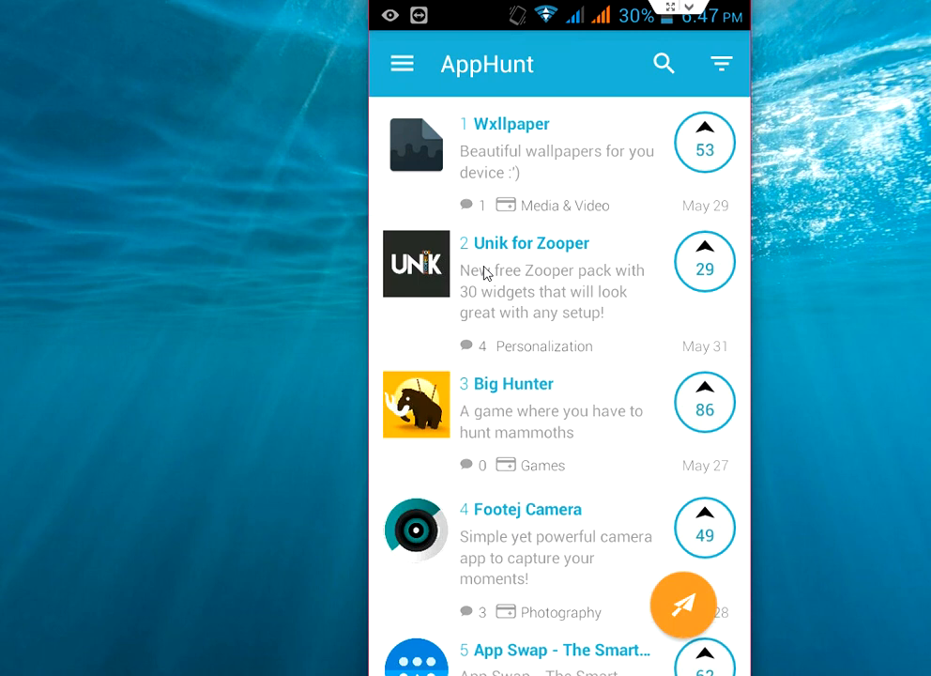
scroll("down", 3)
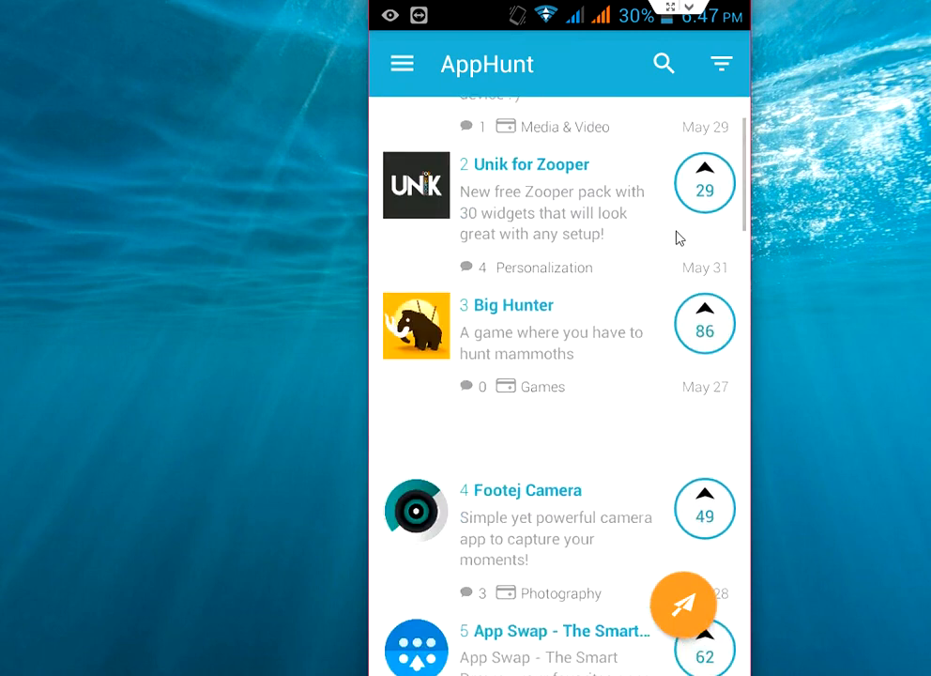
scroll("down", 3)
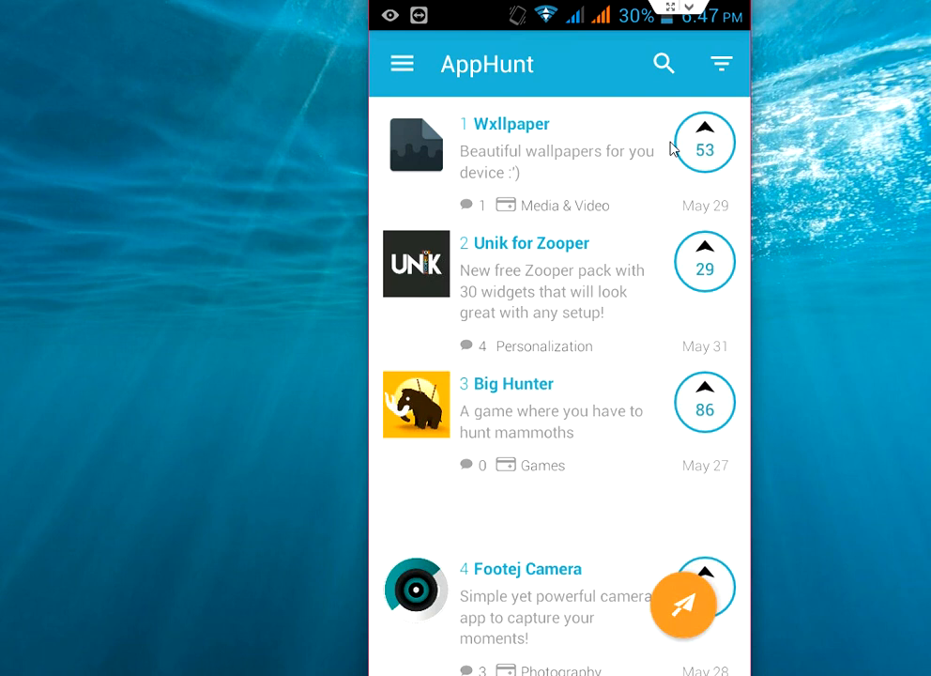
mouse_move(721, 71)
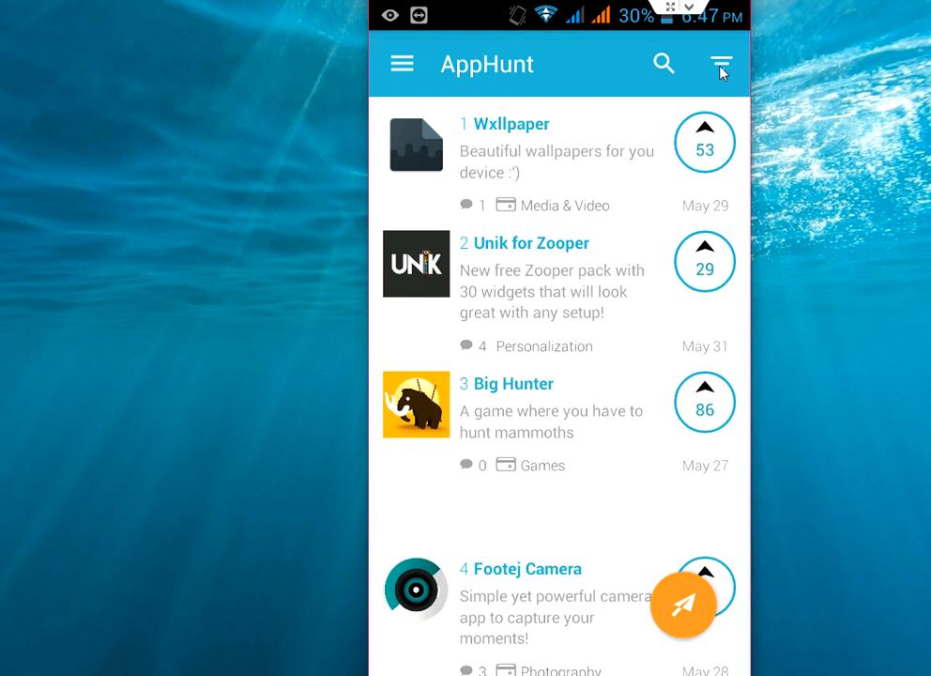
Sort the feed by Latest uploads via the toolbar filter options
left_click(721, 64)
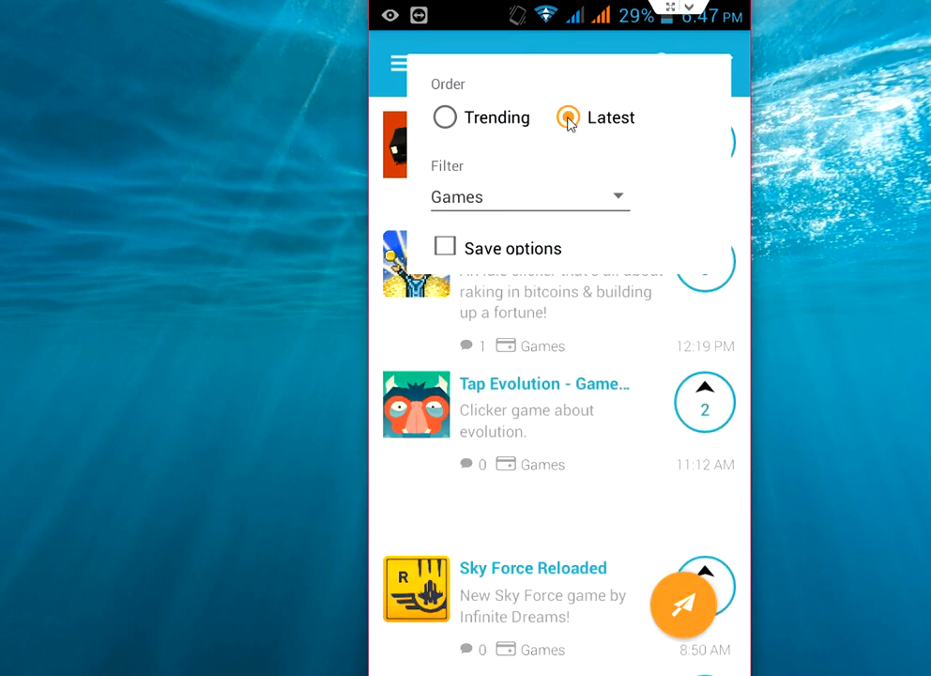
left_click(569, 117)
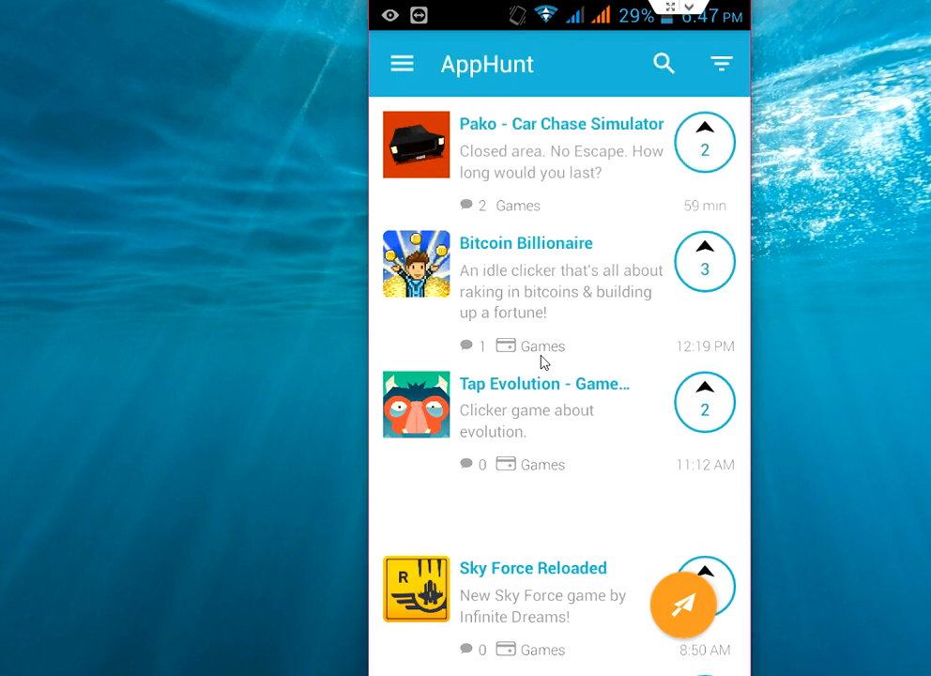
mouse_move(589, 180)
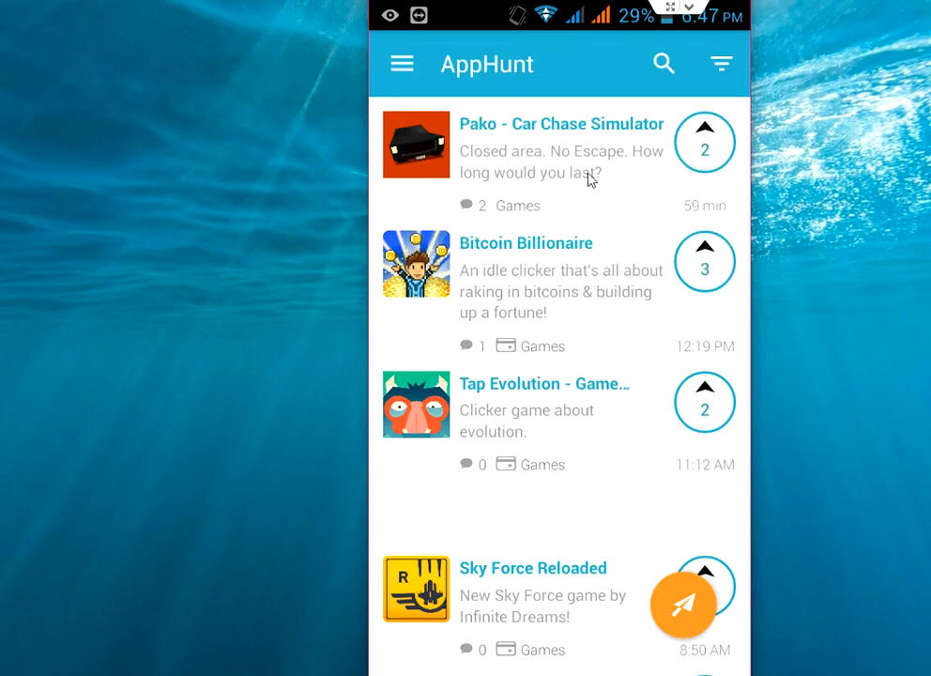
mouse_move(599, 210)
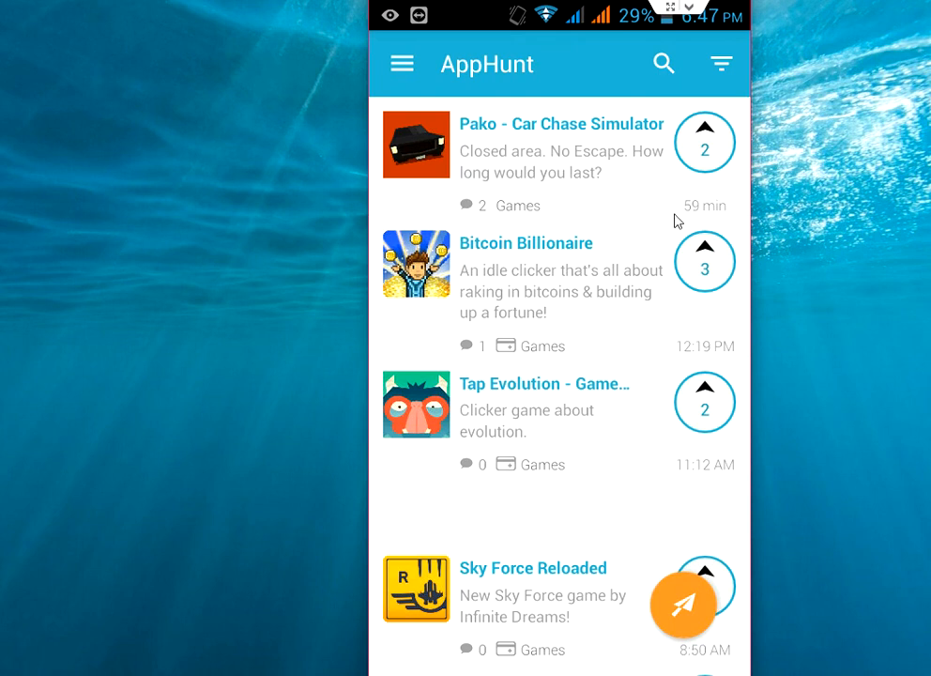
mouse_move(715, 82)
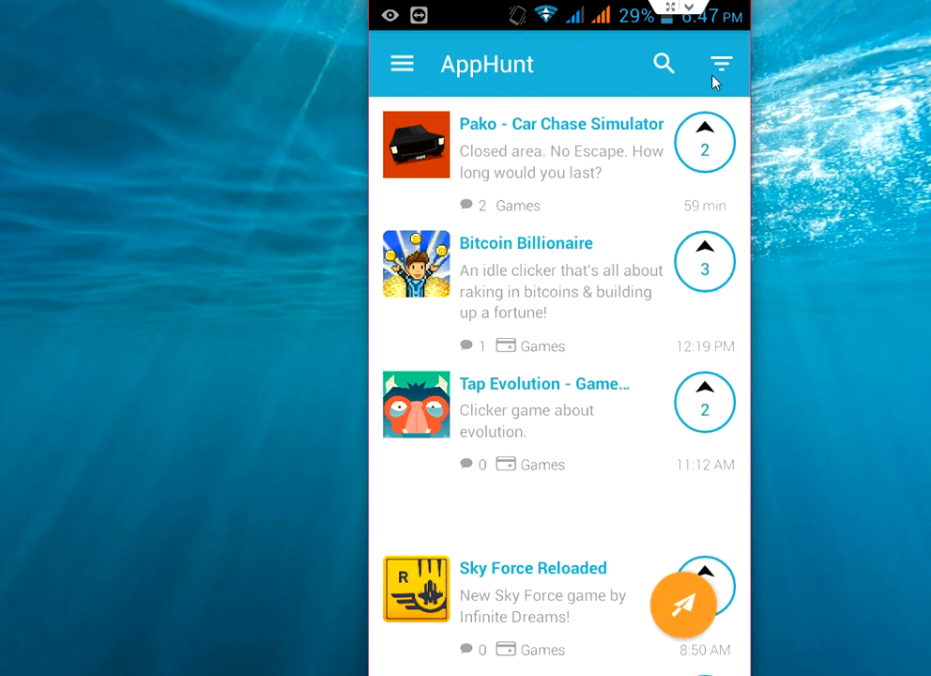
mouse_move(674, 122)
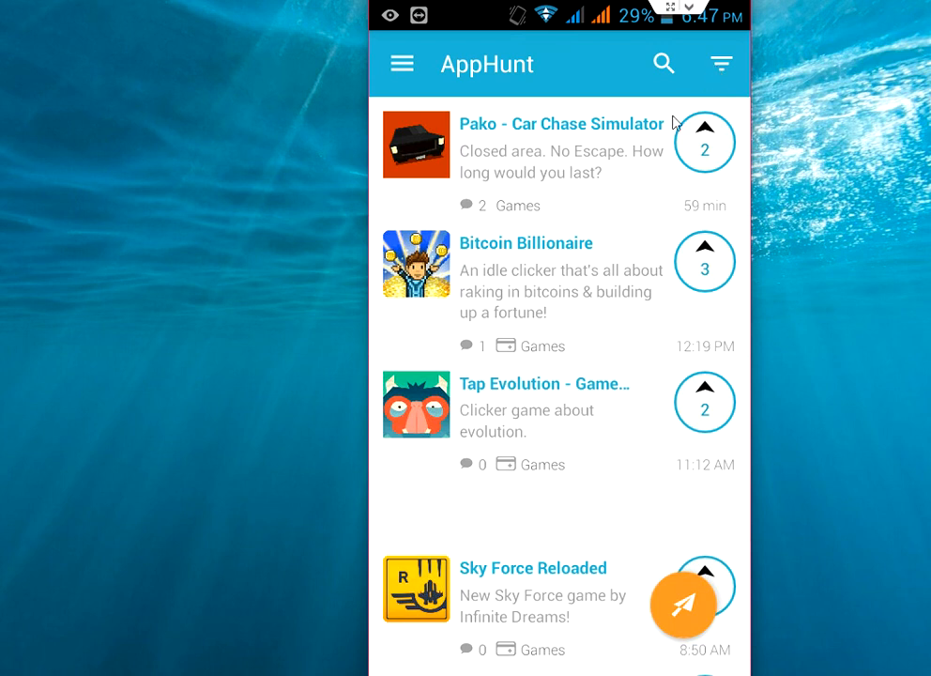
Change the category filter from Games to All categories in the filter options
left_click(719, 63)
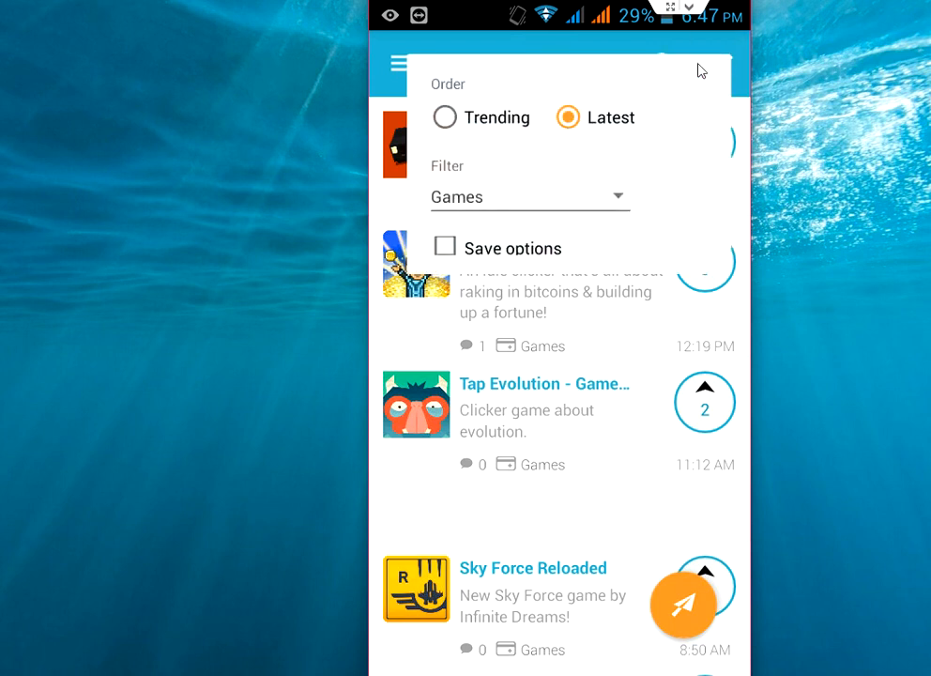
left_click(530, 198)
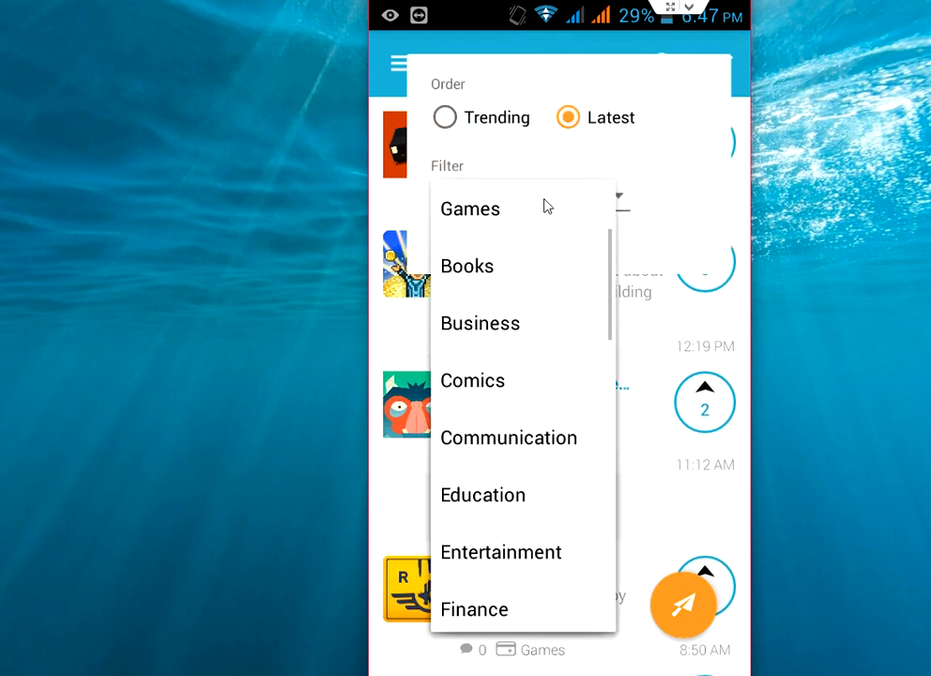
scroll("down", 3)
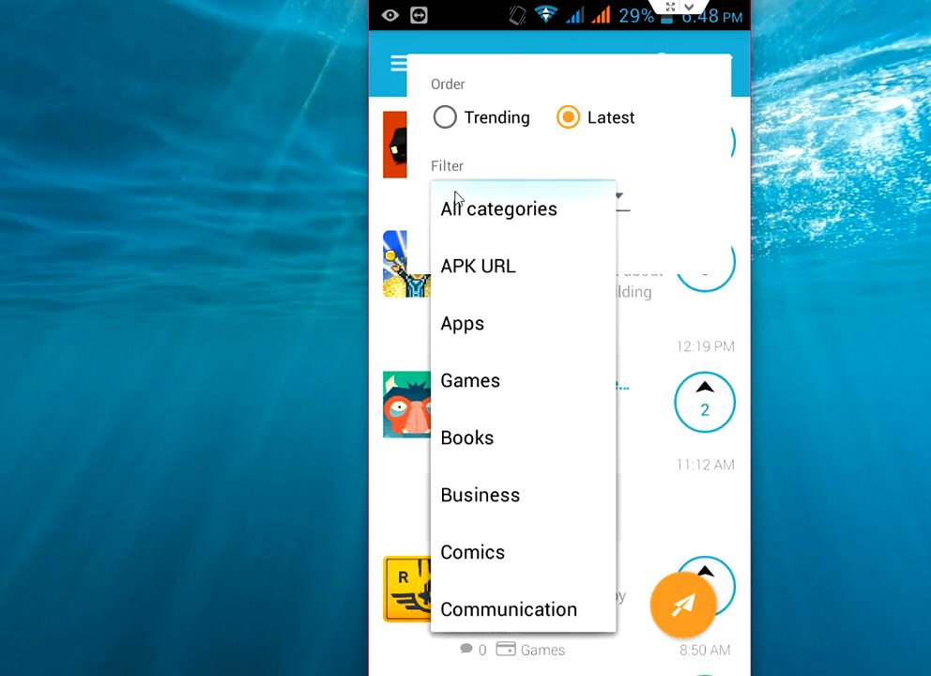
mouse_move(488, 405)
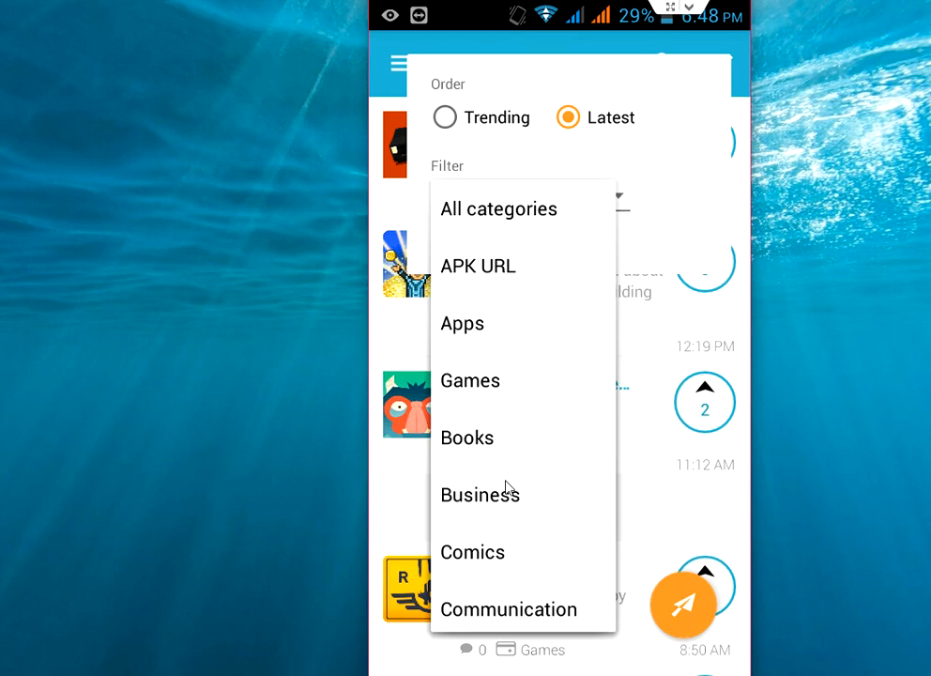
scroll("down", 3)
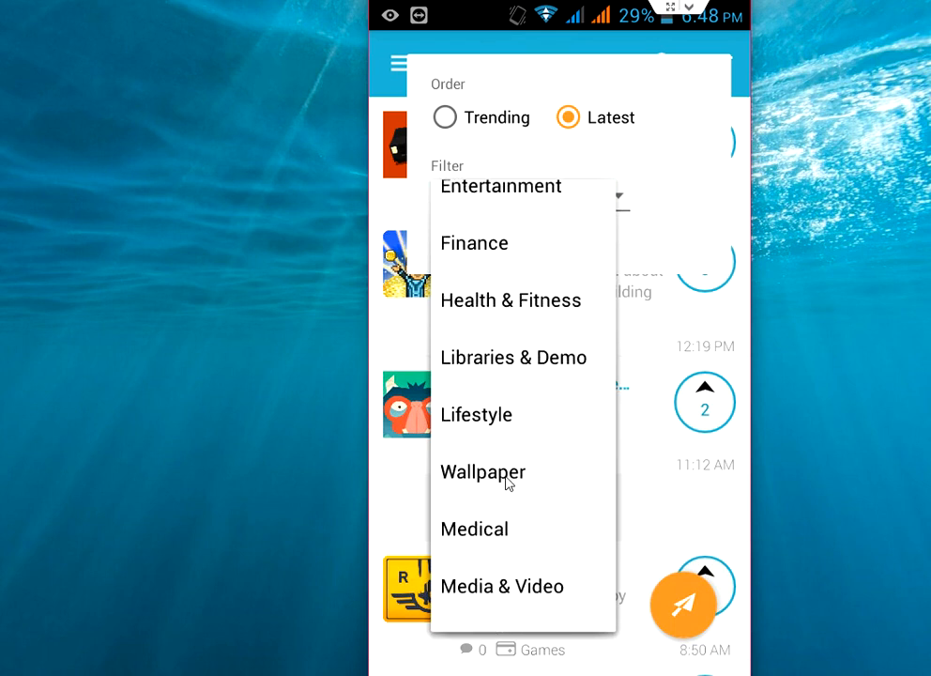
scroll("up", 3)
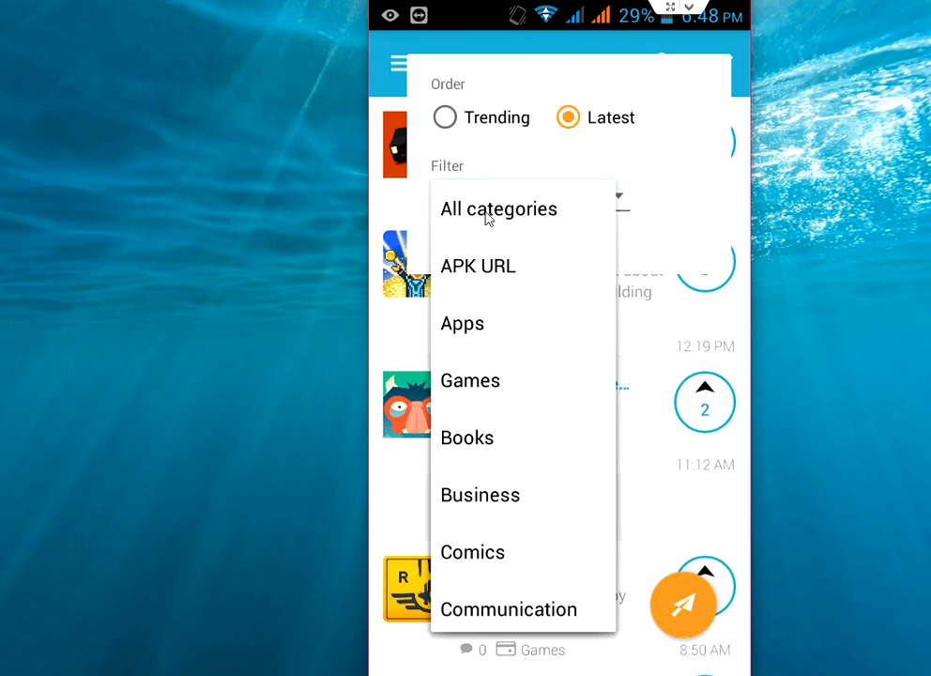
left_click(499, 209)
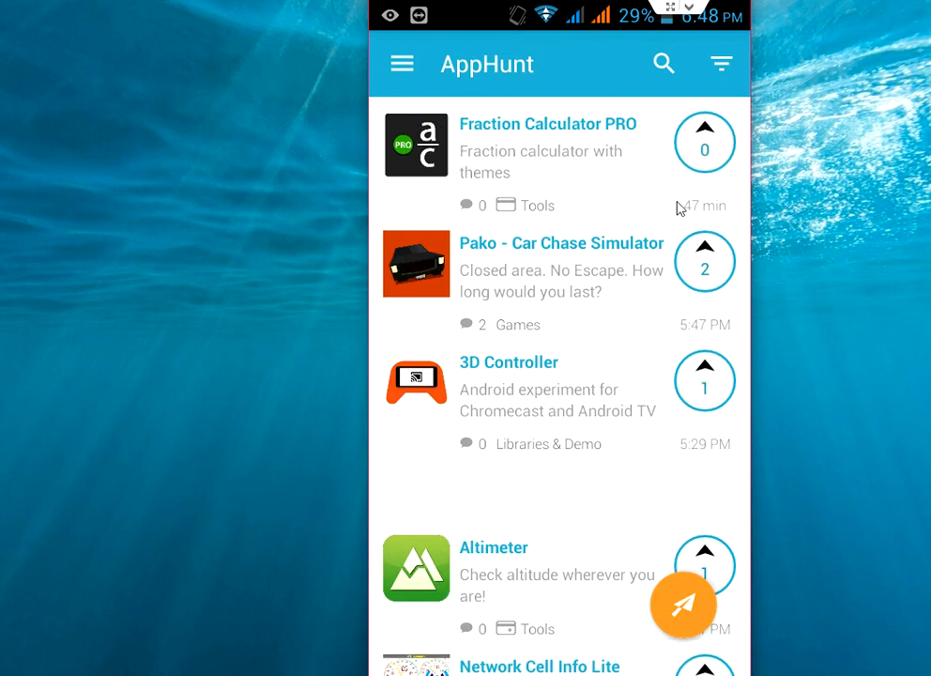
mouse_move(684, 218)
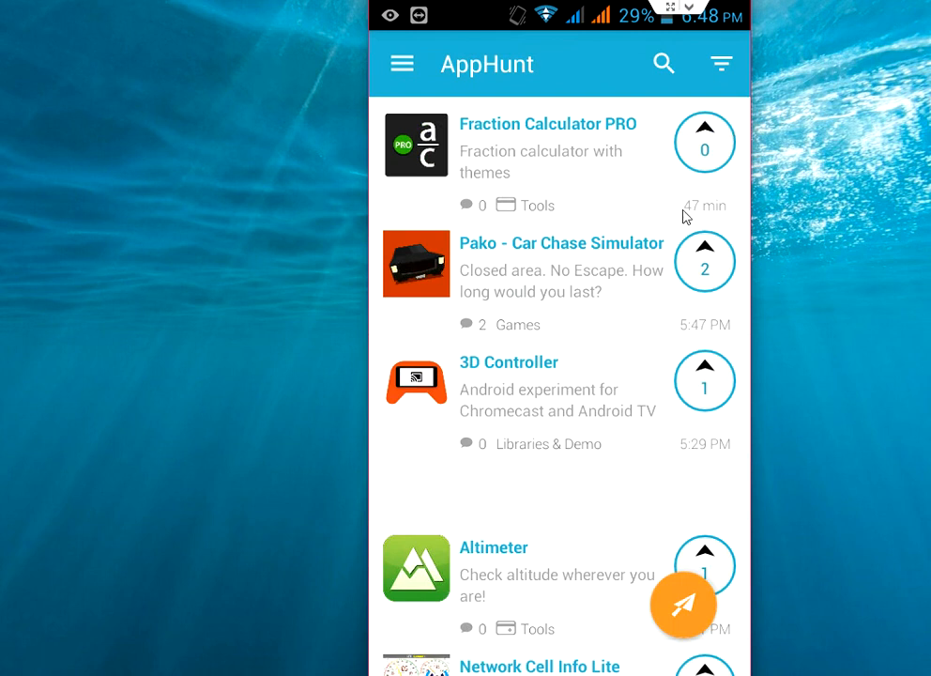
mouse_move(696, 218)
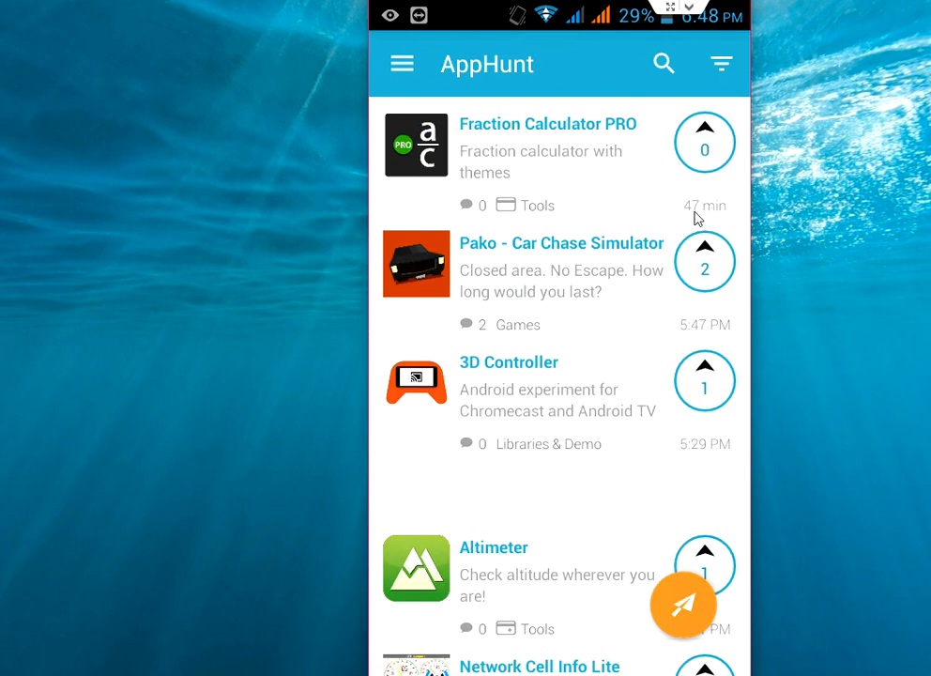
scroll("down", 3)
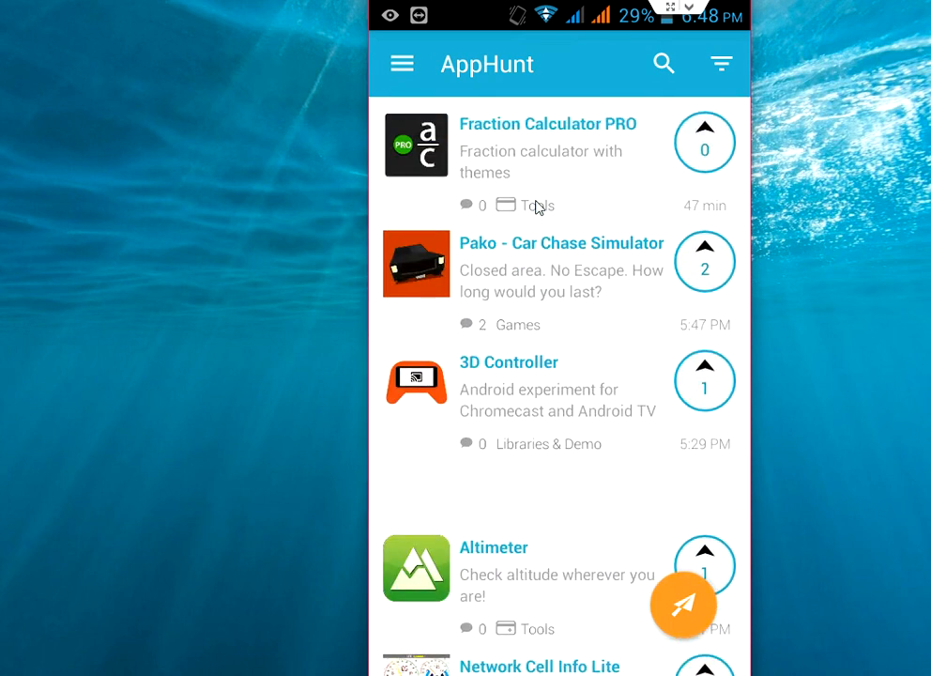
scroll("down", 3)
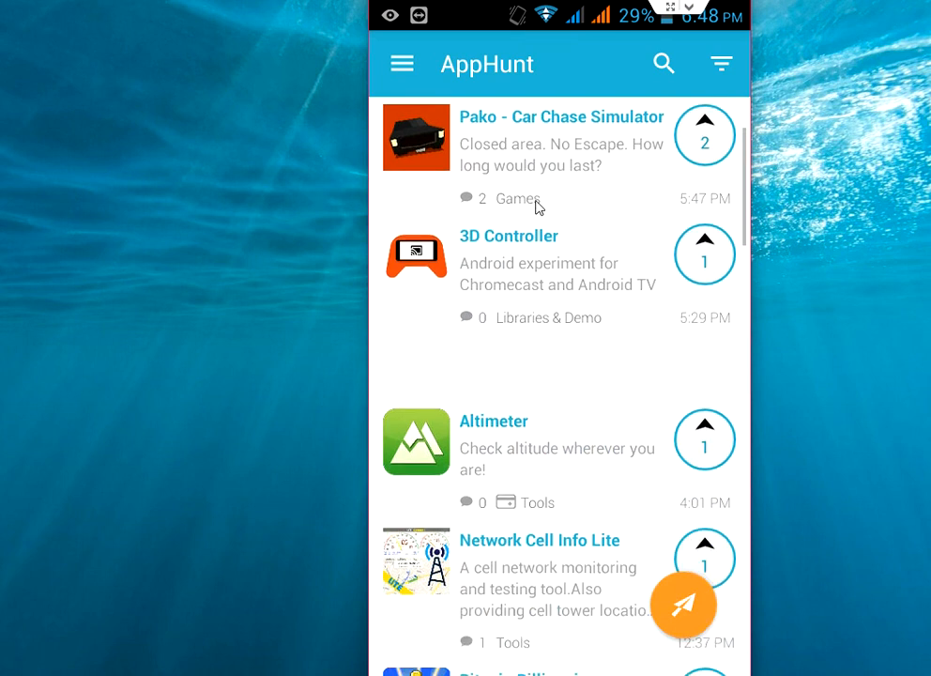
scroll("down", 3)
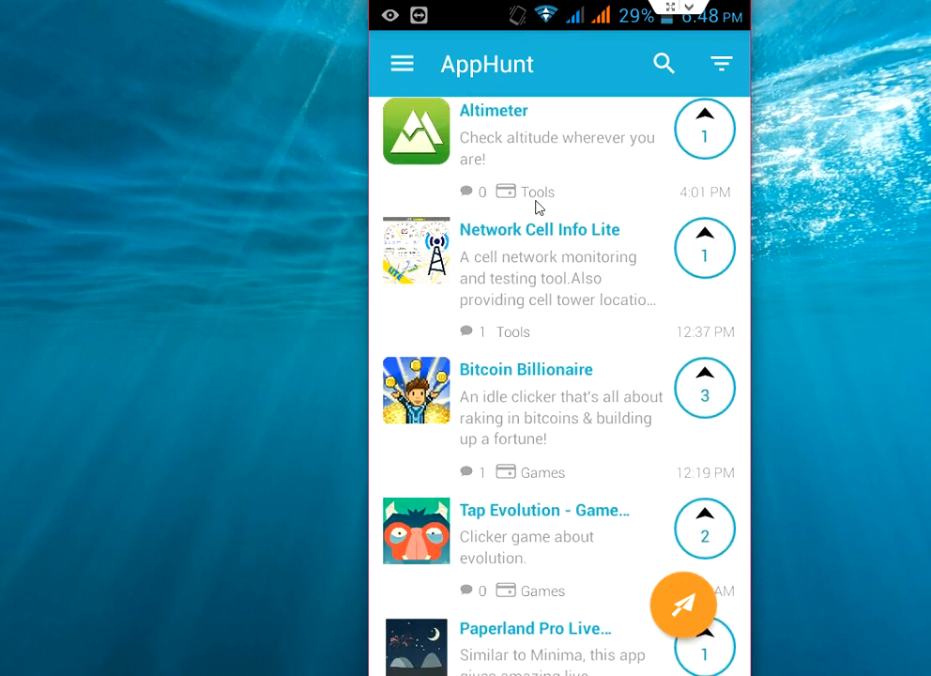
scroll("down", 3)
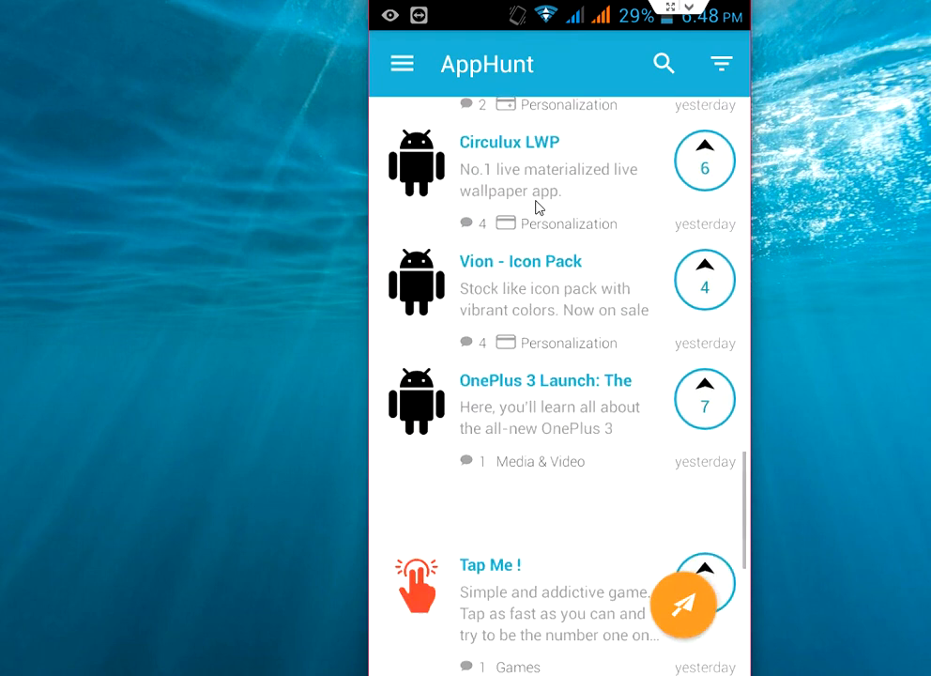
scroll("down", 3)
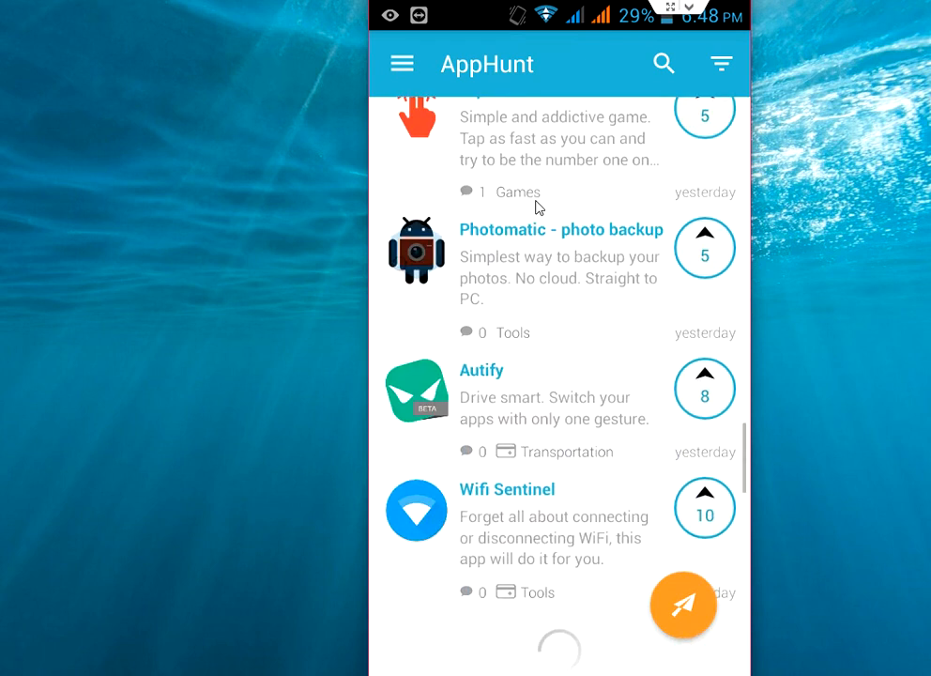
scroll("down", 3)
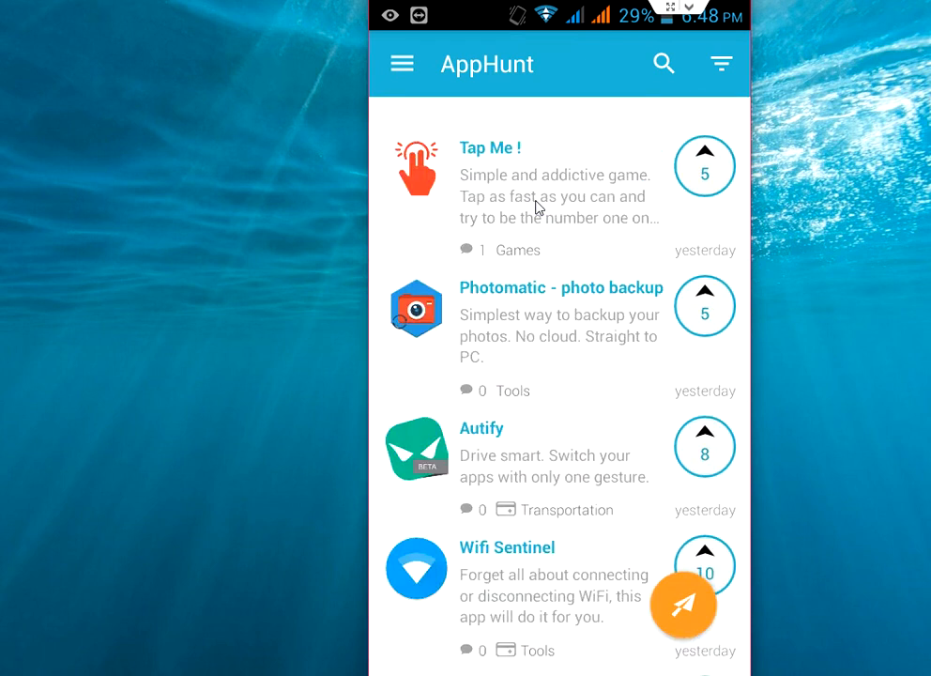
scroll("down", 3)
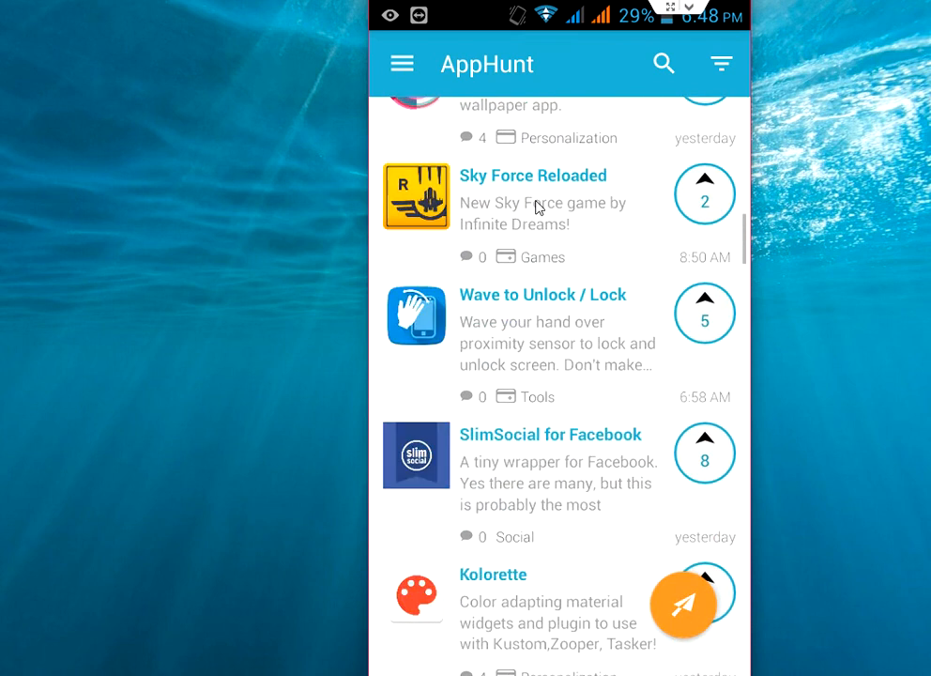